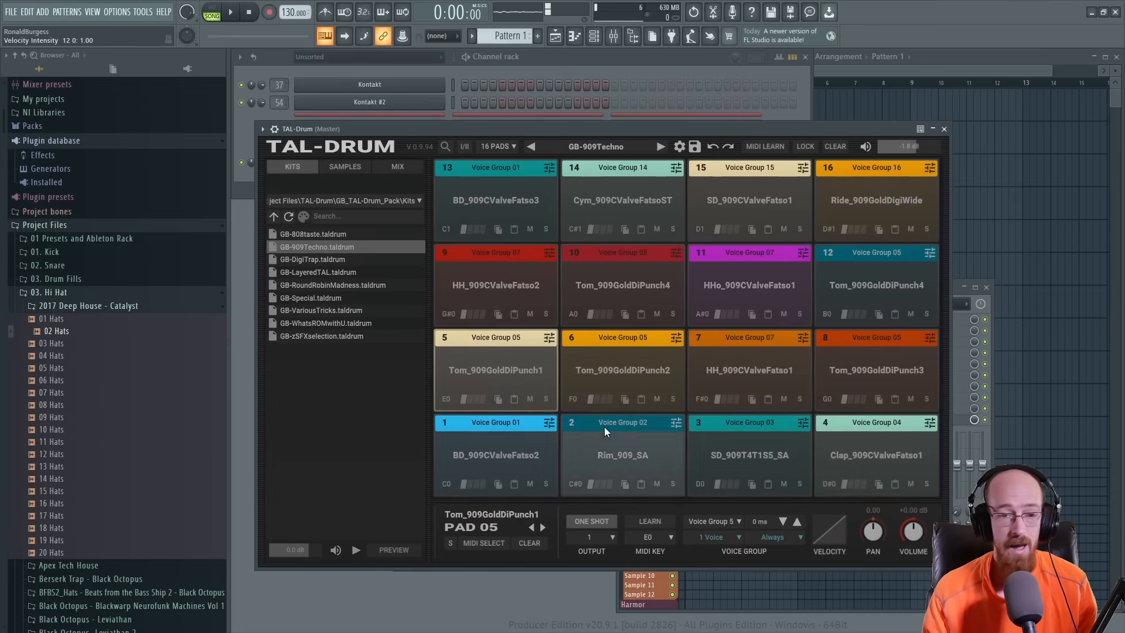
Load the GB-909Techno kit into TAL-Drum's sixteen pads from the Kits browser.
left_click(498, 146)
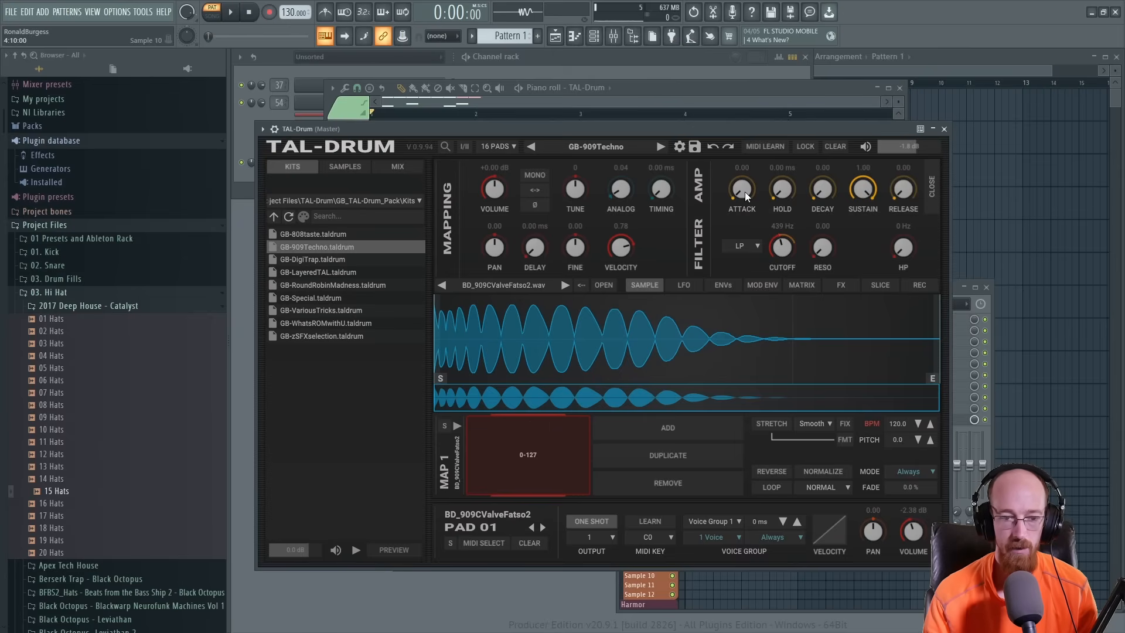
Show the SAMPLE tab for pad 1's BD_909CValveFatso2 kick with its amp envelope.
left_click(801, 285)
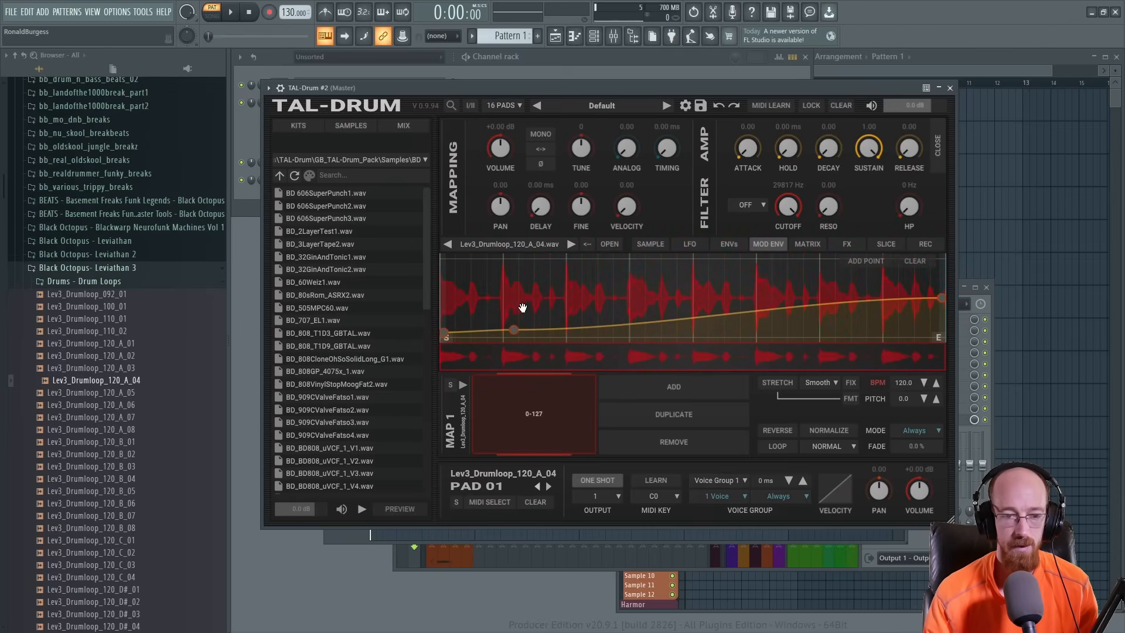
Draw a slowly rising MOD ENV curve for the Lev3_Drumloop_120_A_04 loop on Pad 01.
left_click(885, 244)
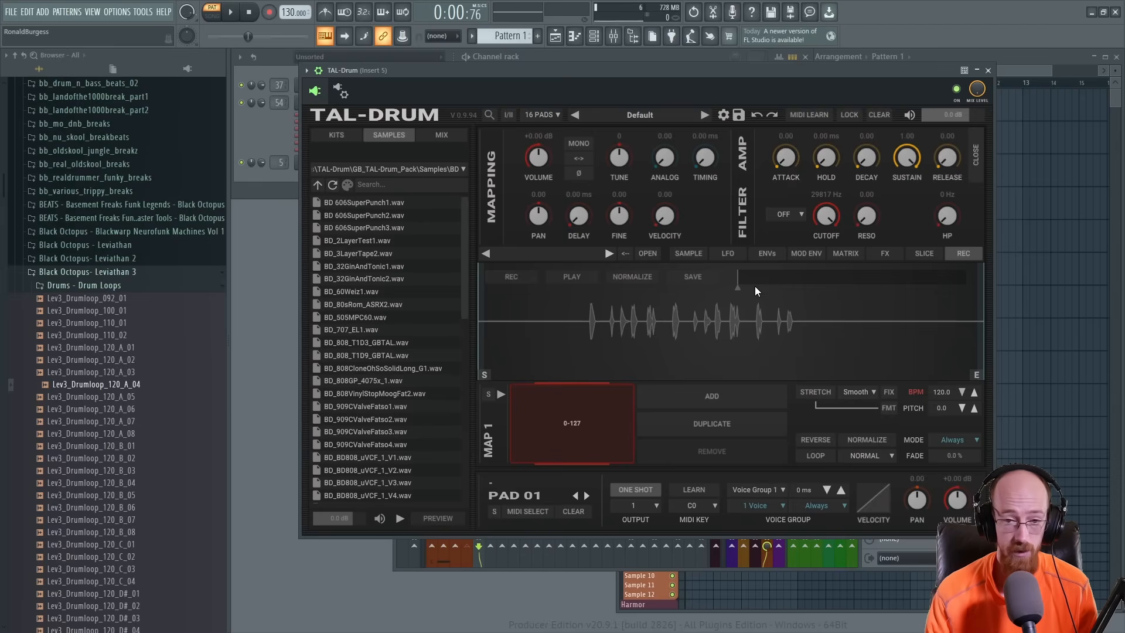
Record a short audio sample onto TAL-Drum Pad 01 from the REC tab.
left_click(342, 93)
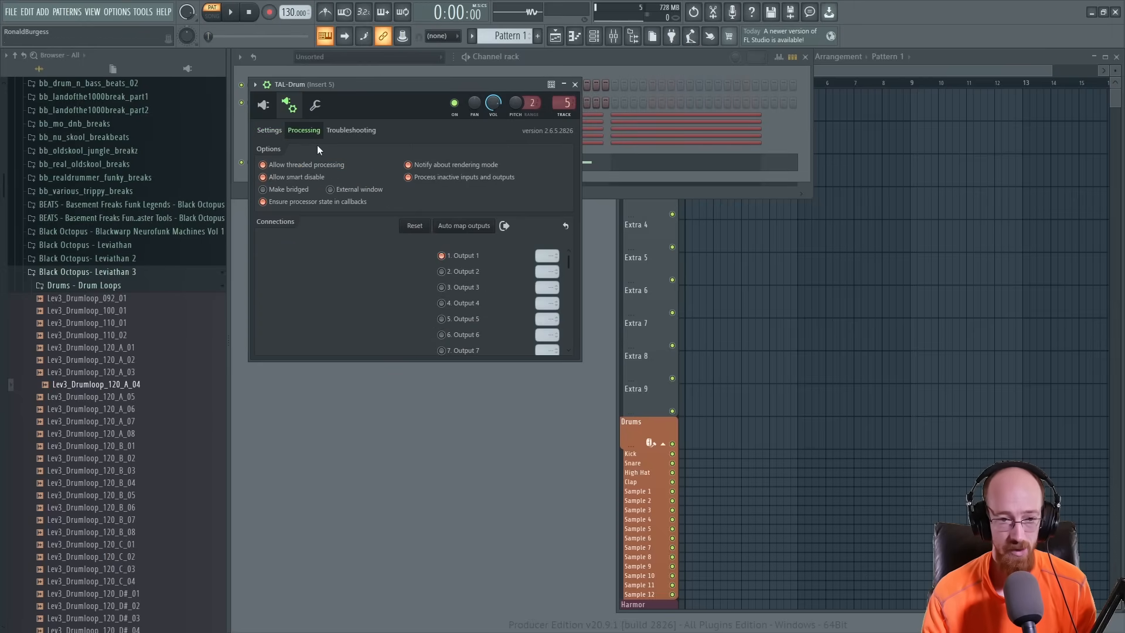